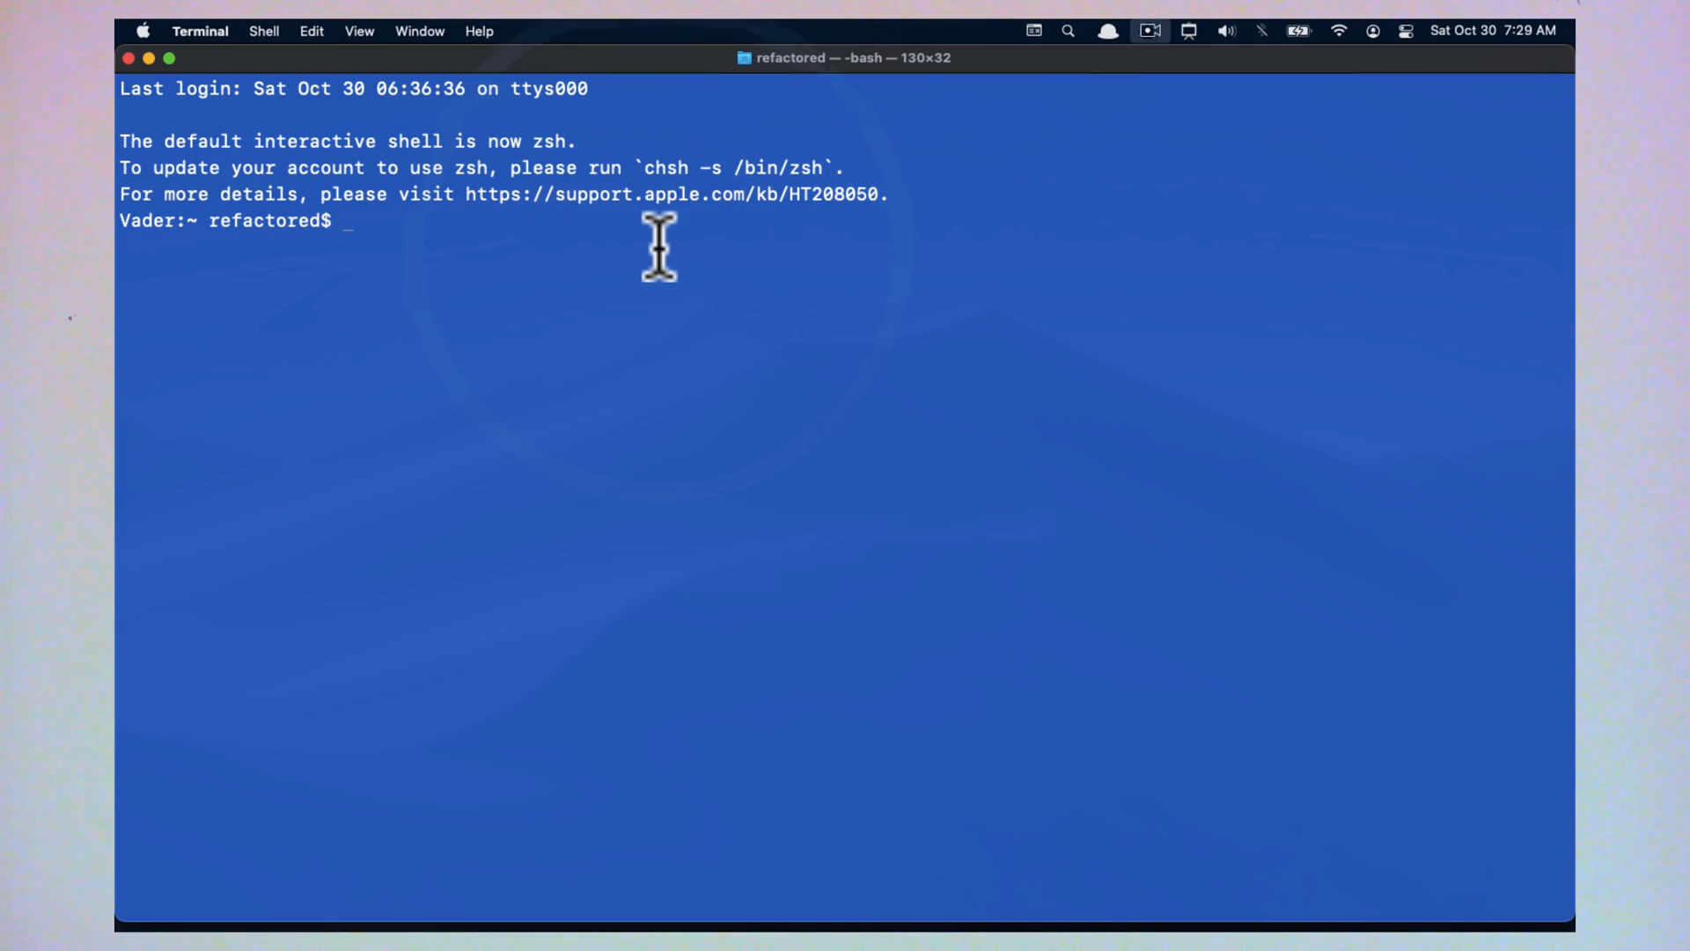
Ping refactored.local, let several replies arrive, then stop it to show six packets with 16.7% loss
text(ping)
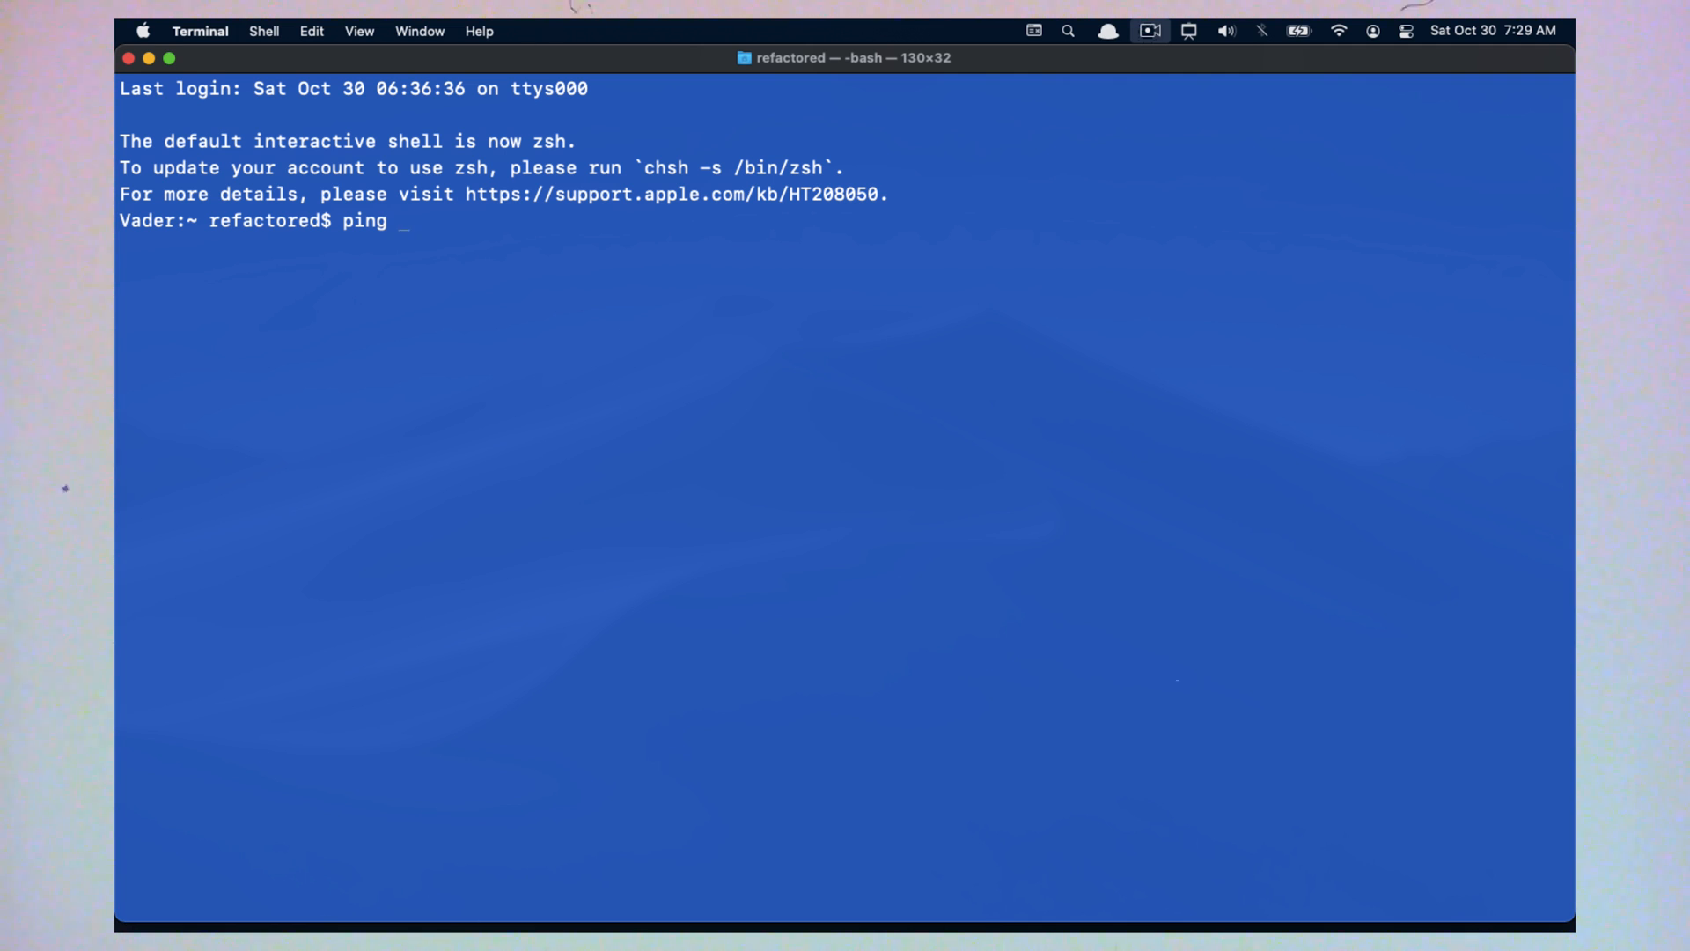
text(re)
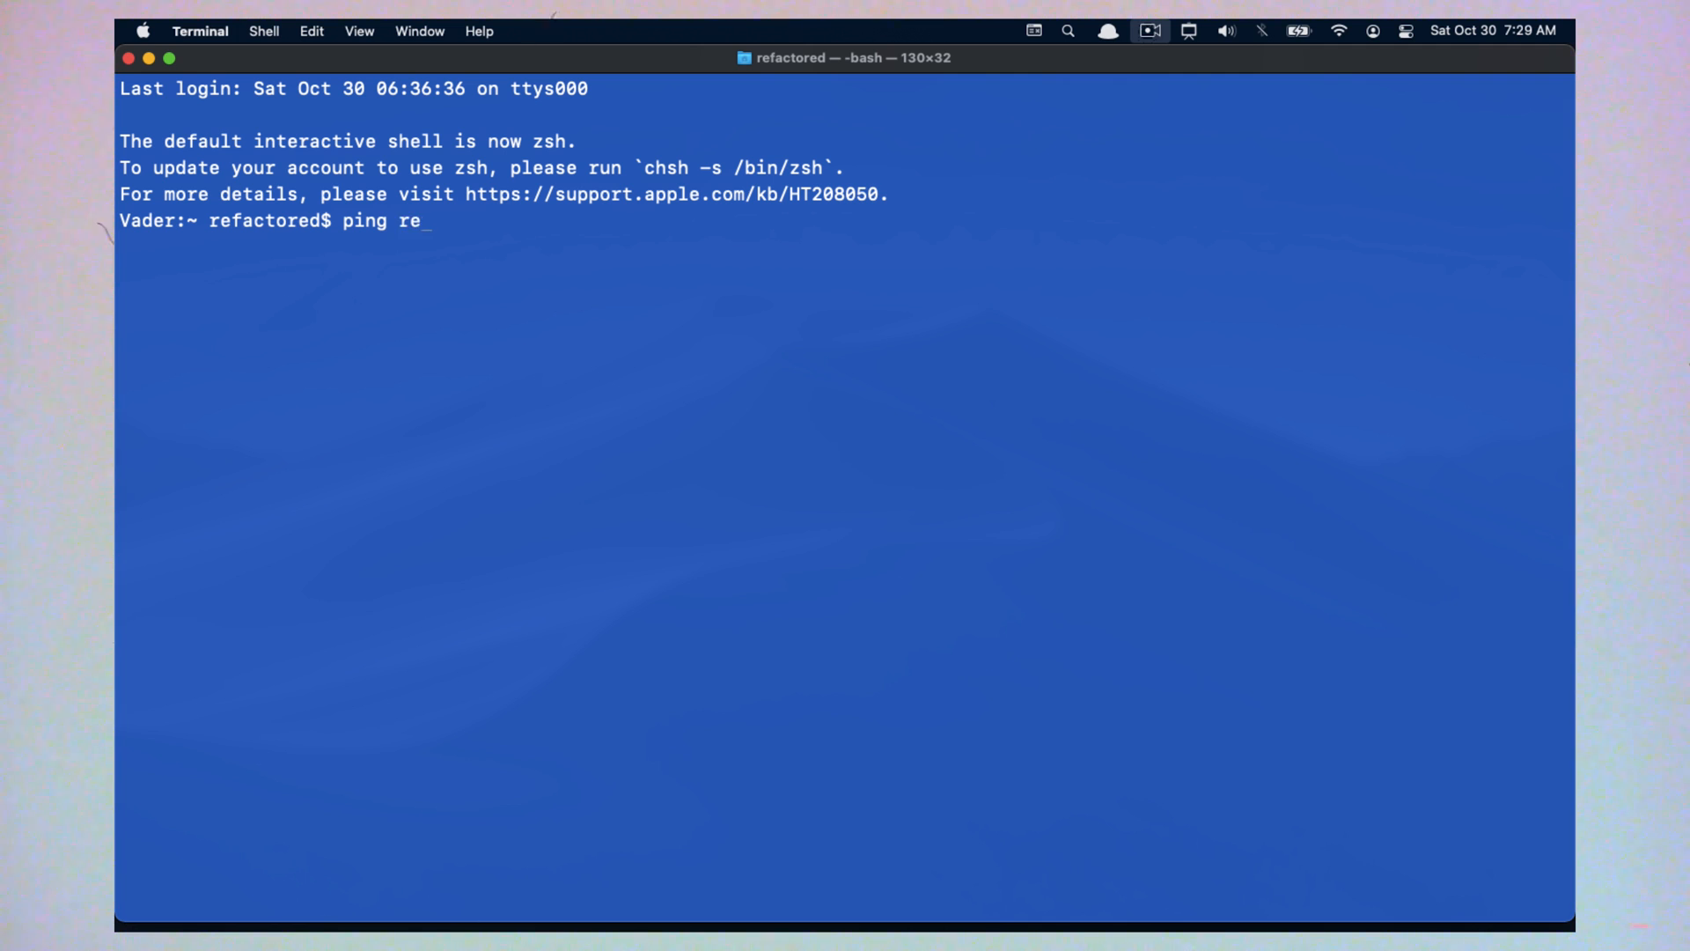
text(factored)
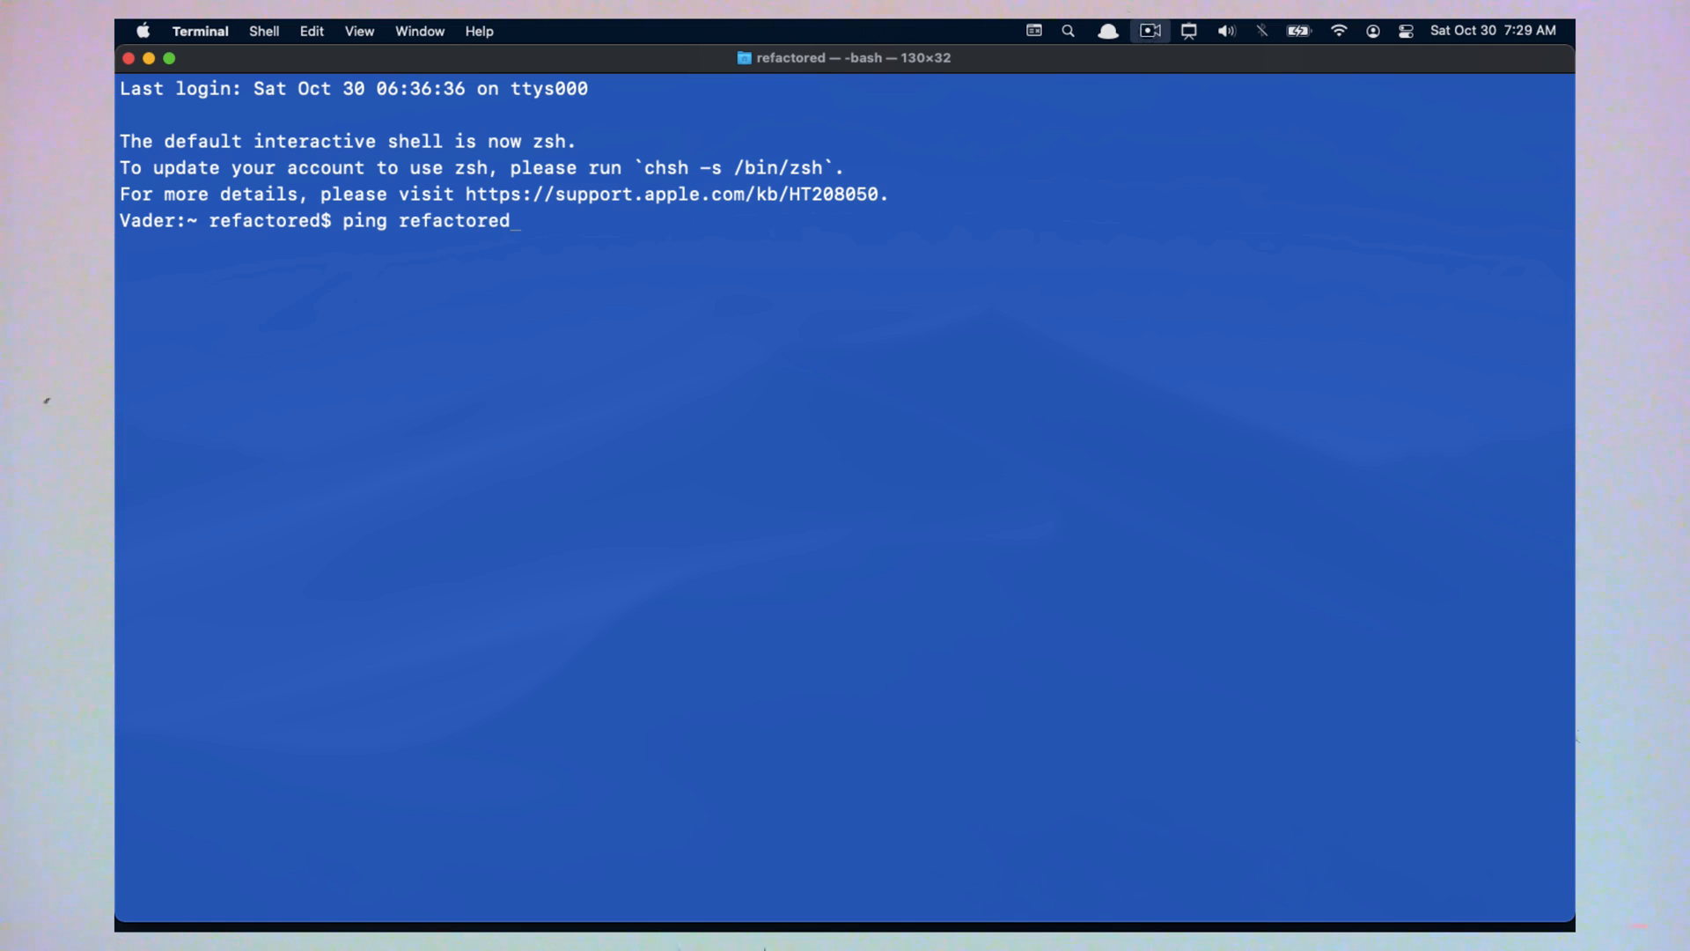
text(.local)
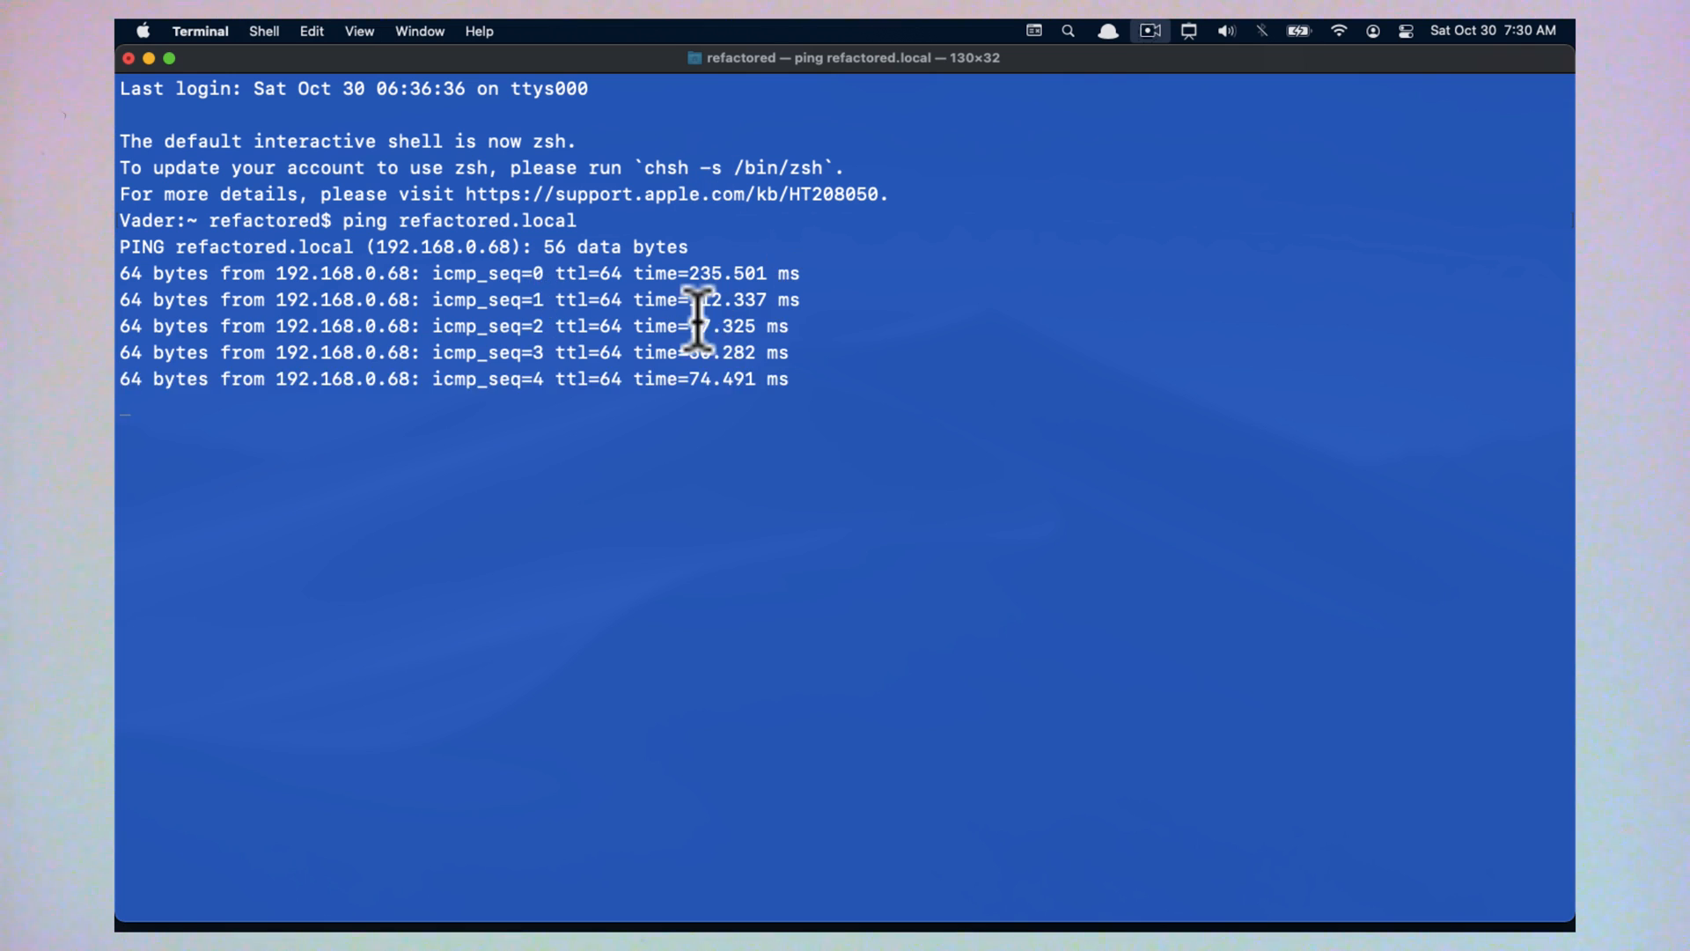
key(ctrl+c)
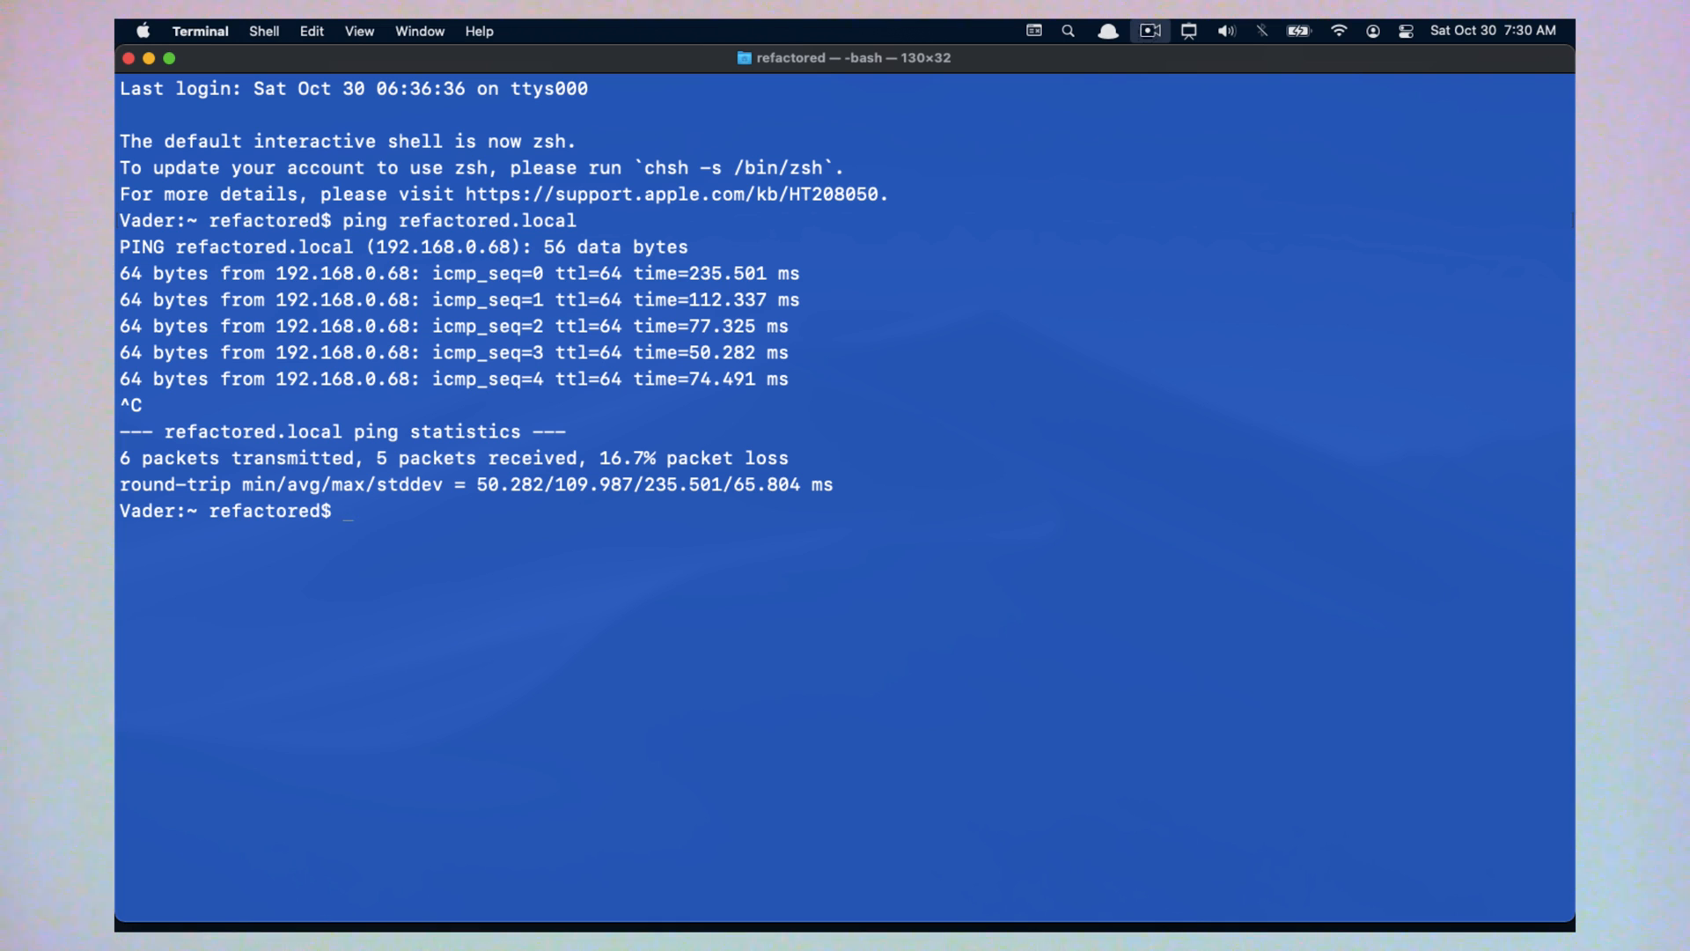
text(ssh)
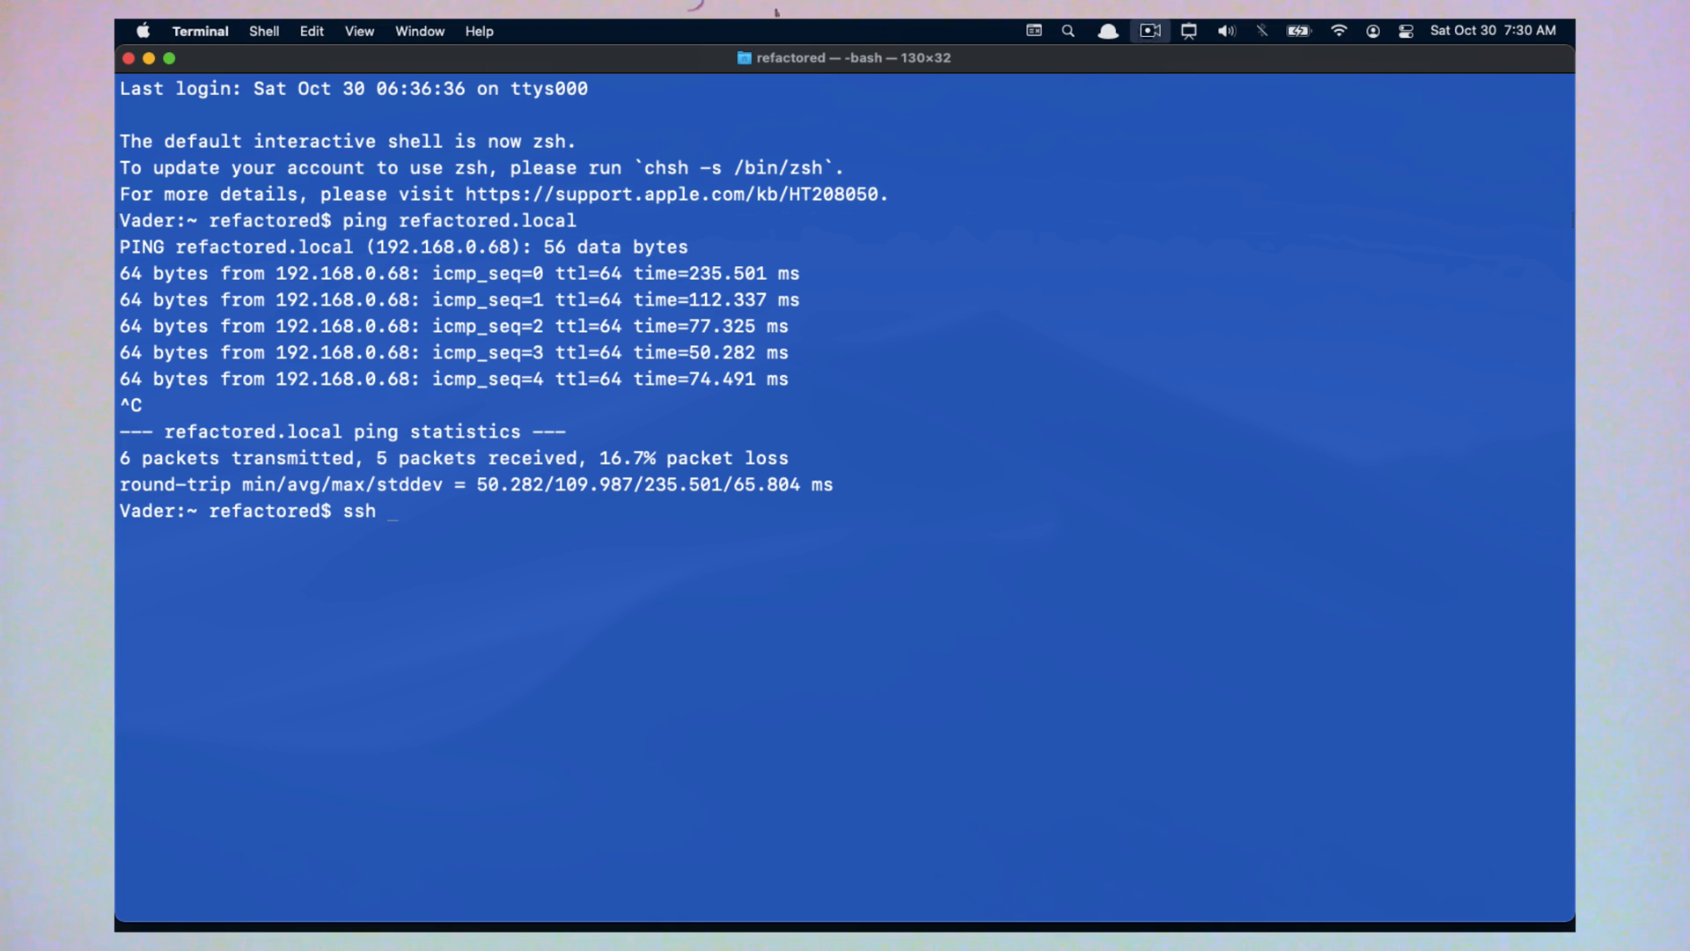
text(pi@refac)
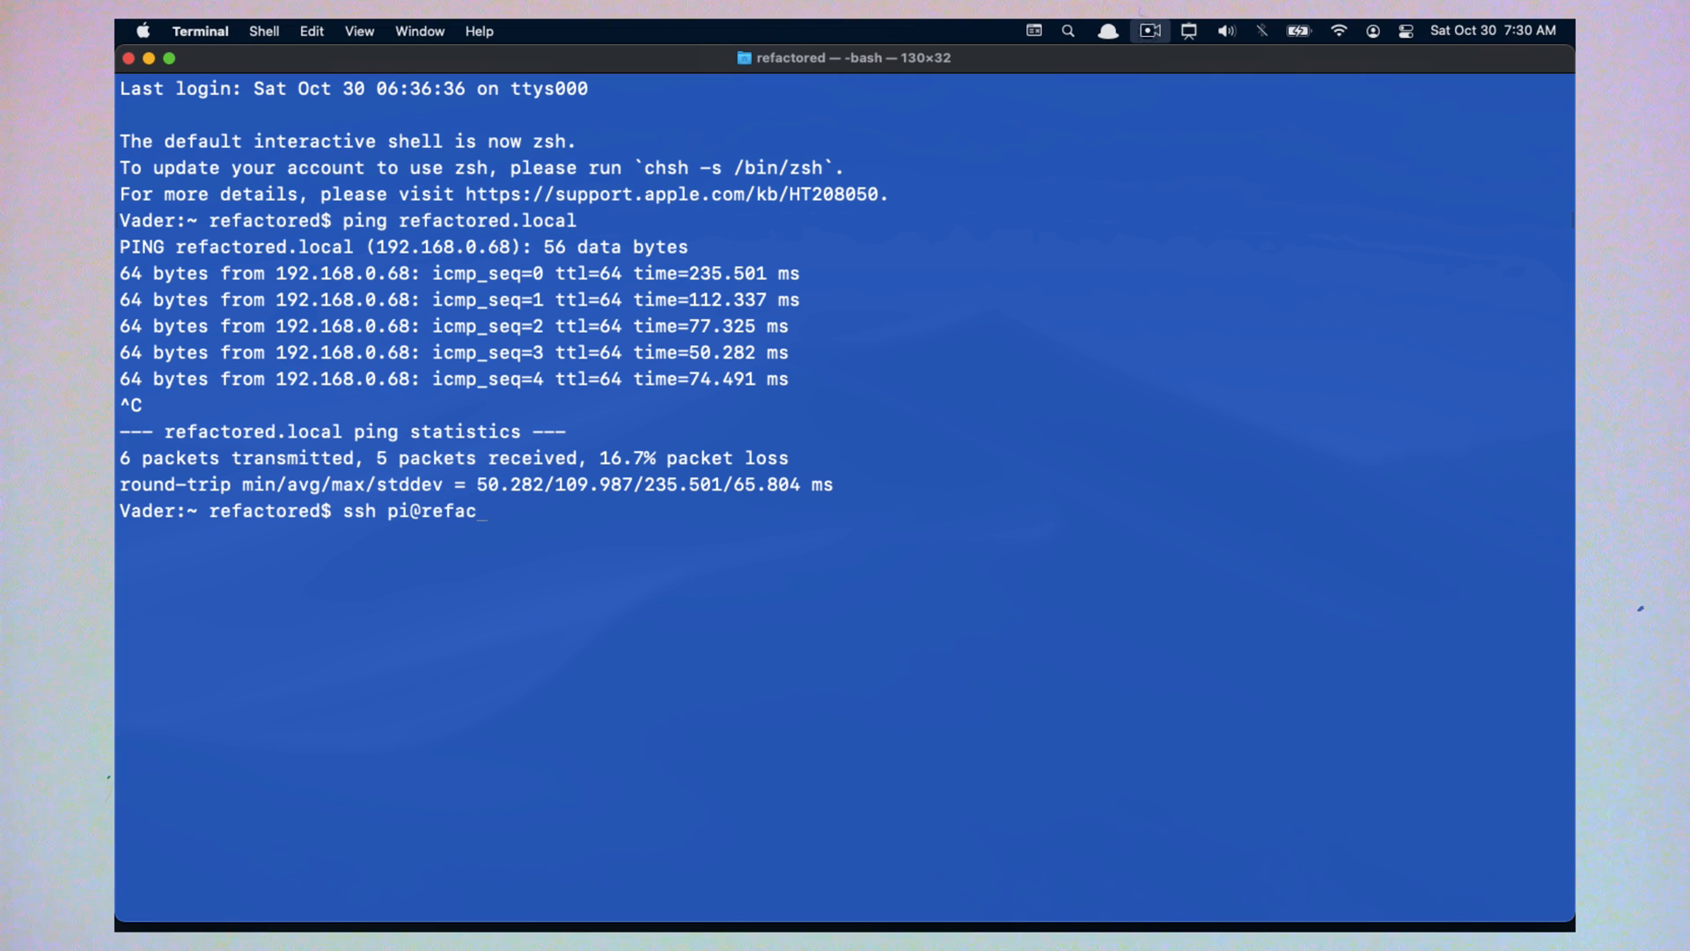
text(tored.local)
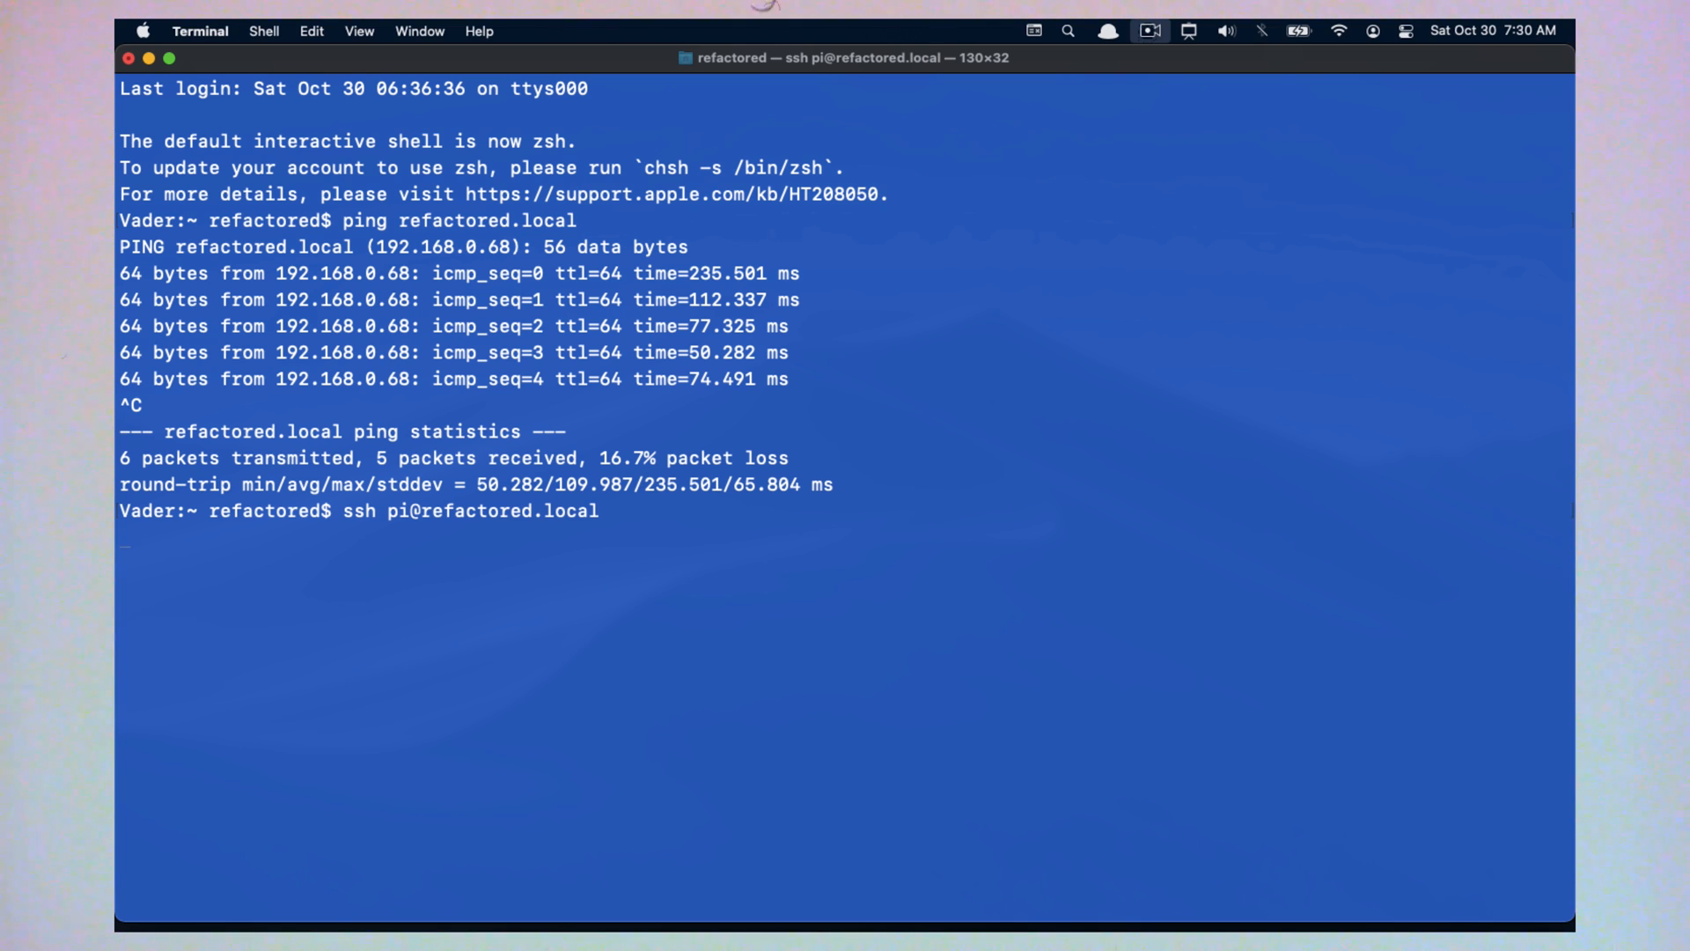
key(Return)
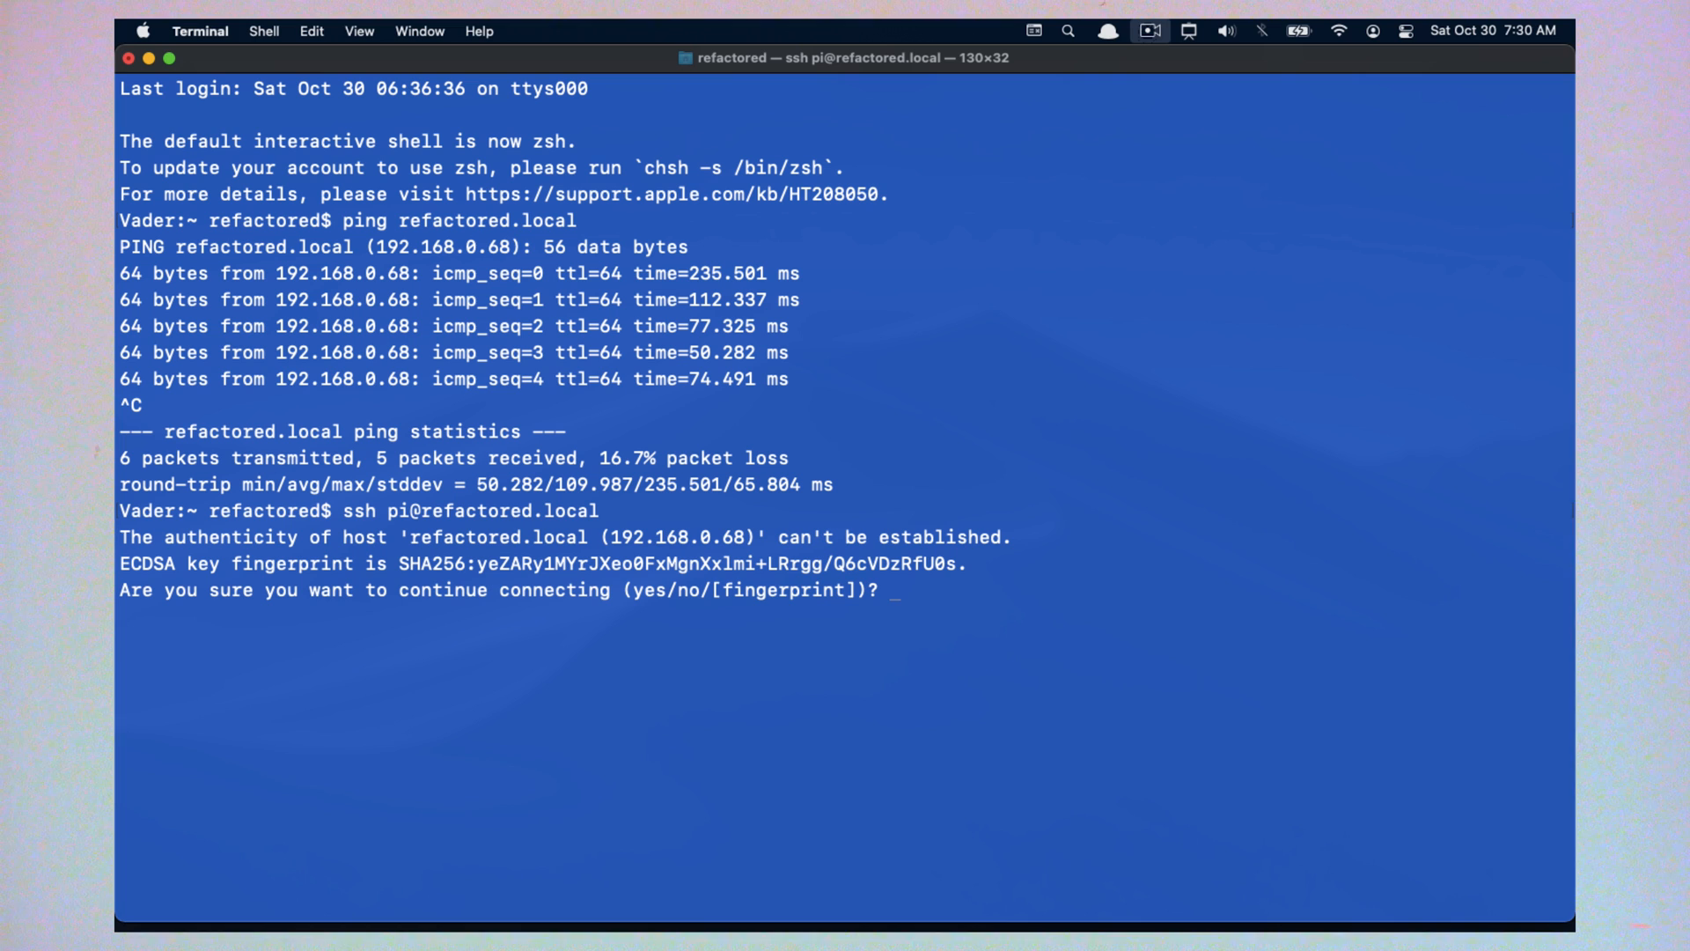
Accept the host-key warning with yes and submit the password to log in as pi
text(yes)
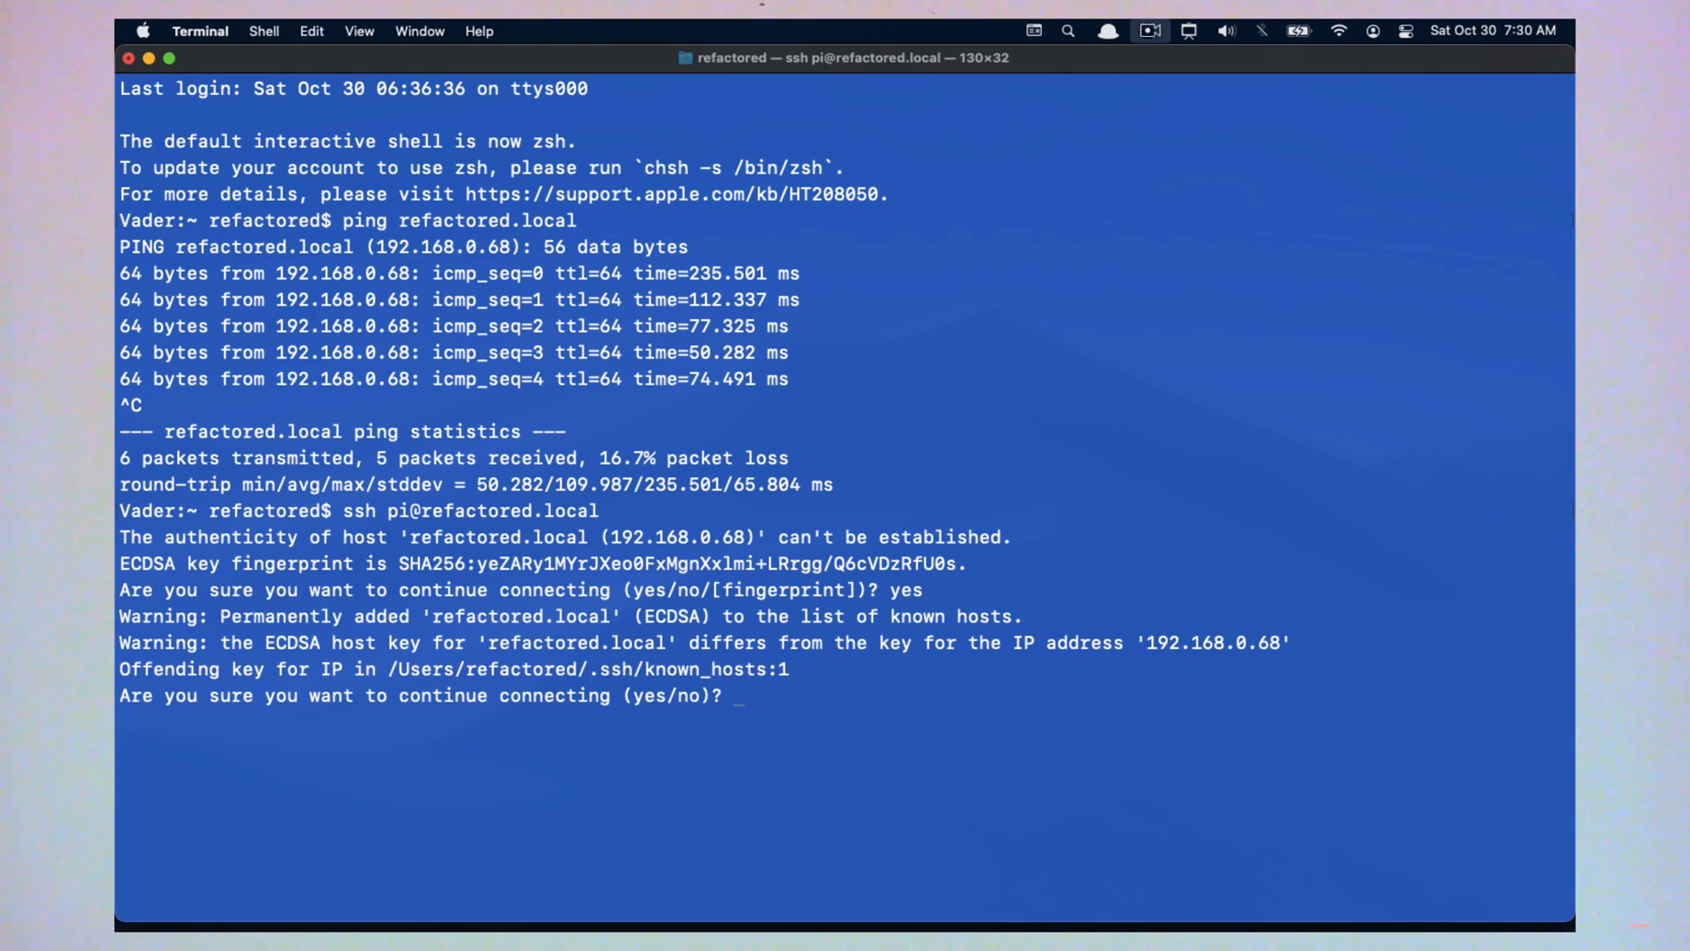
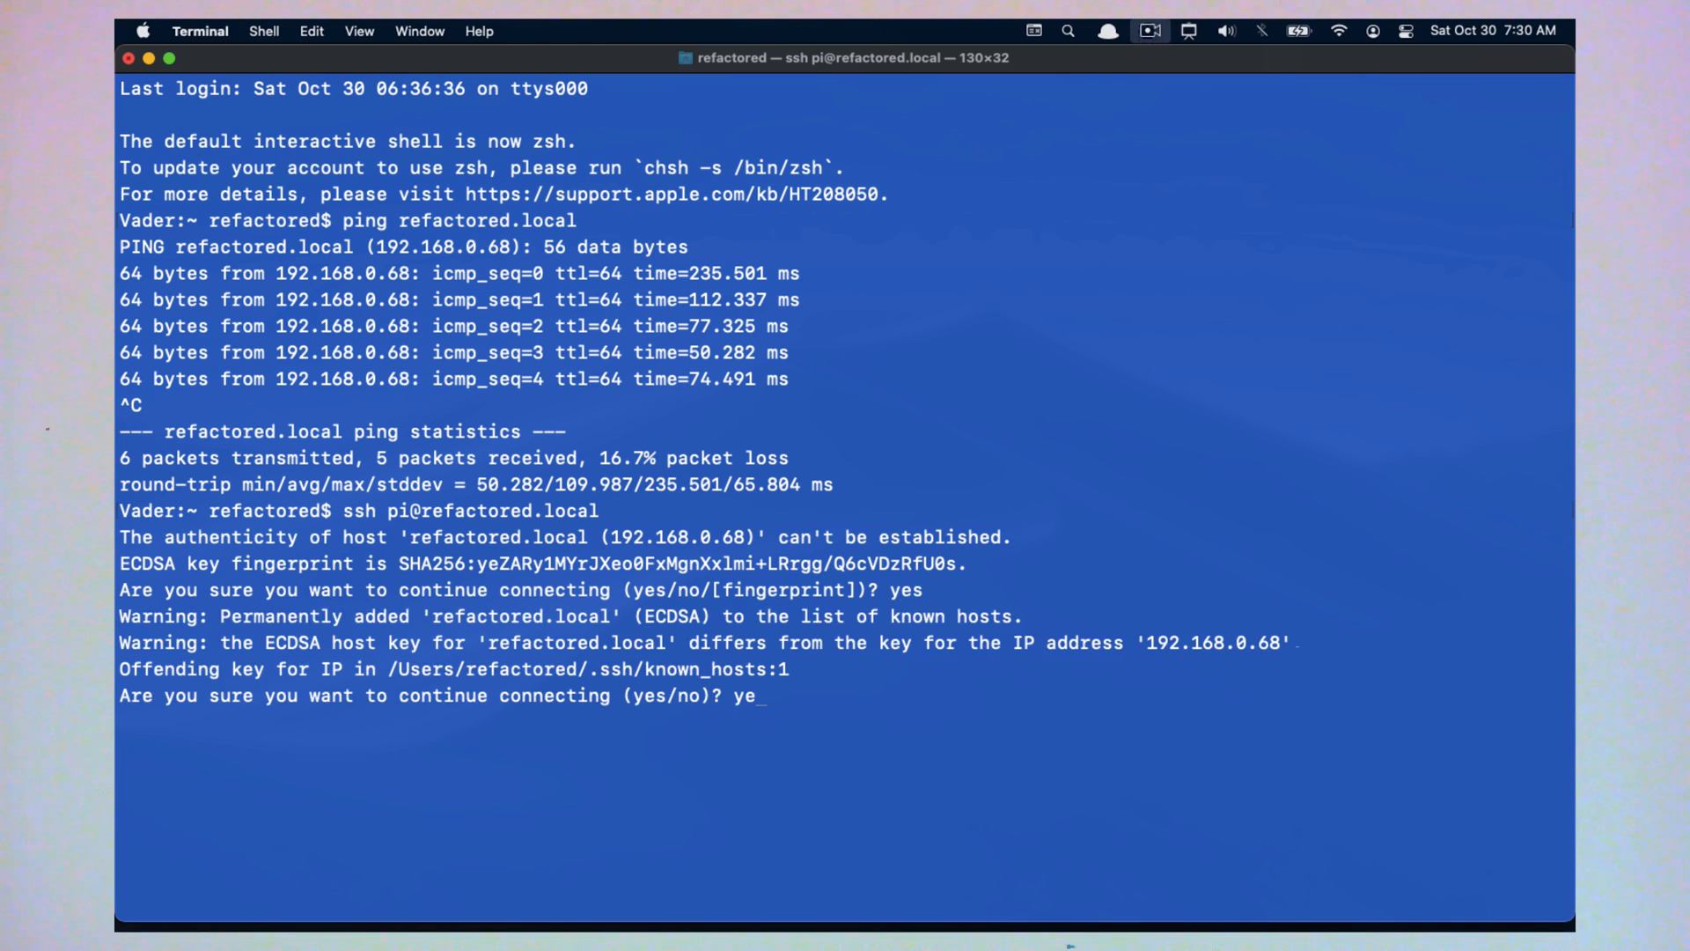
key(enter)
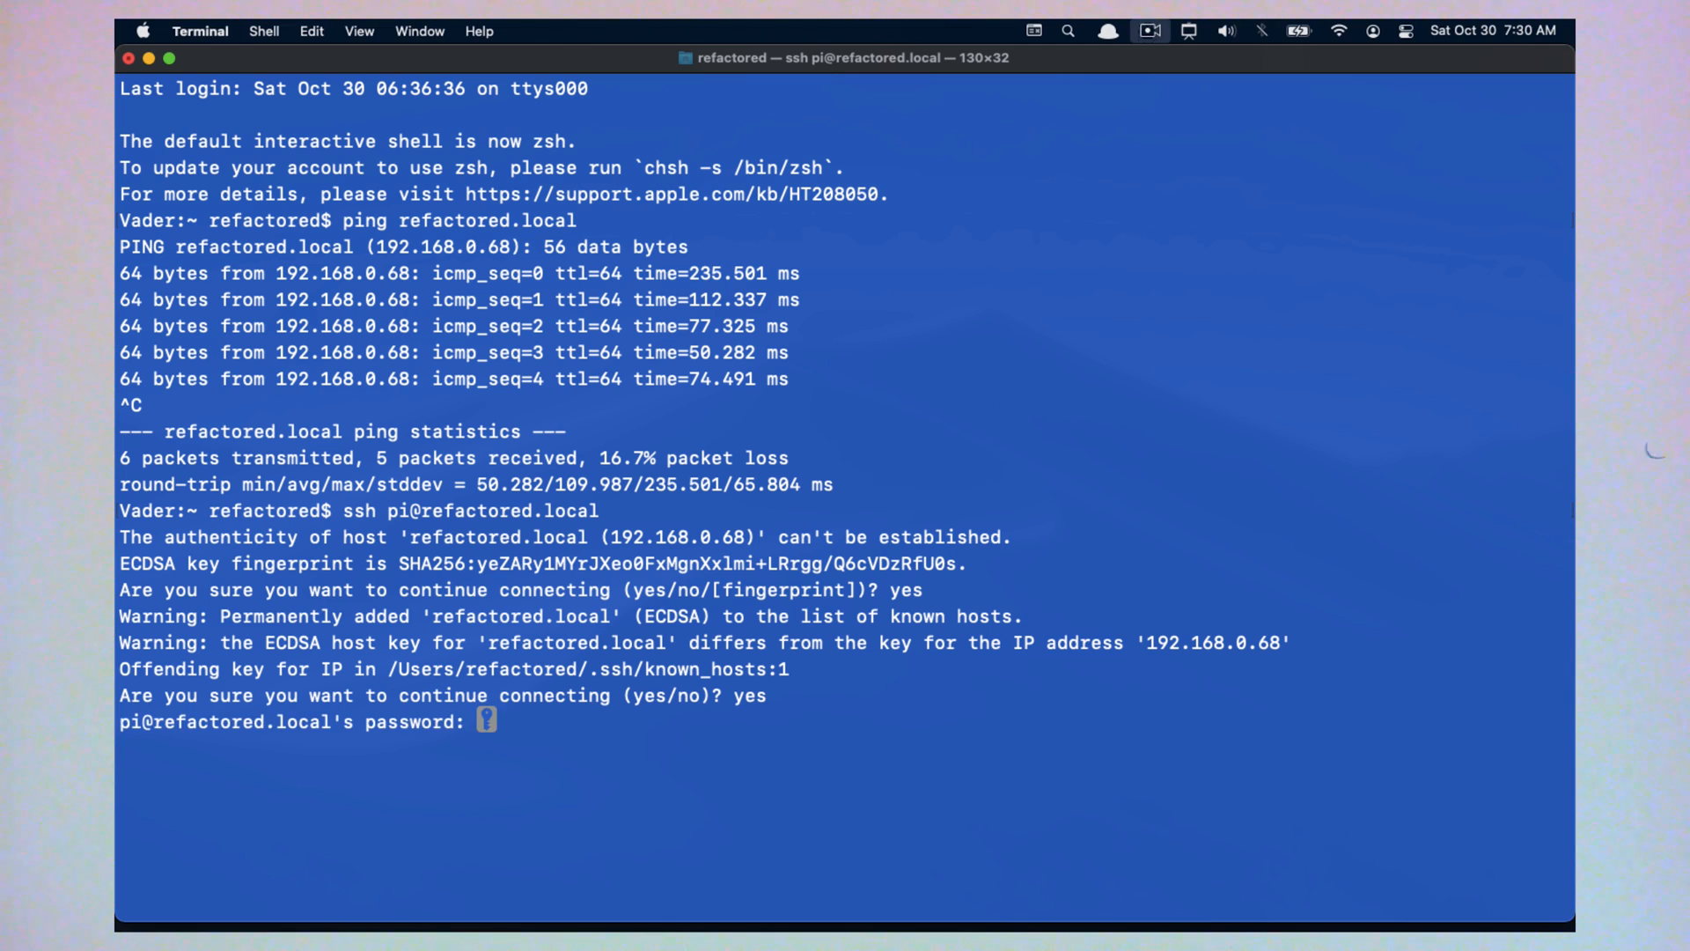
key(Return)
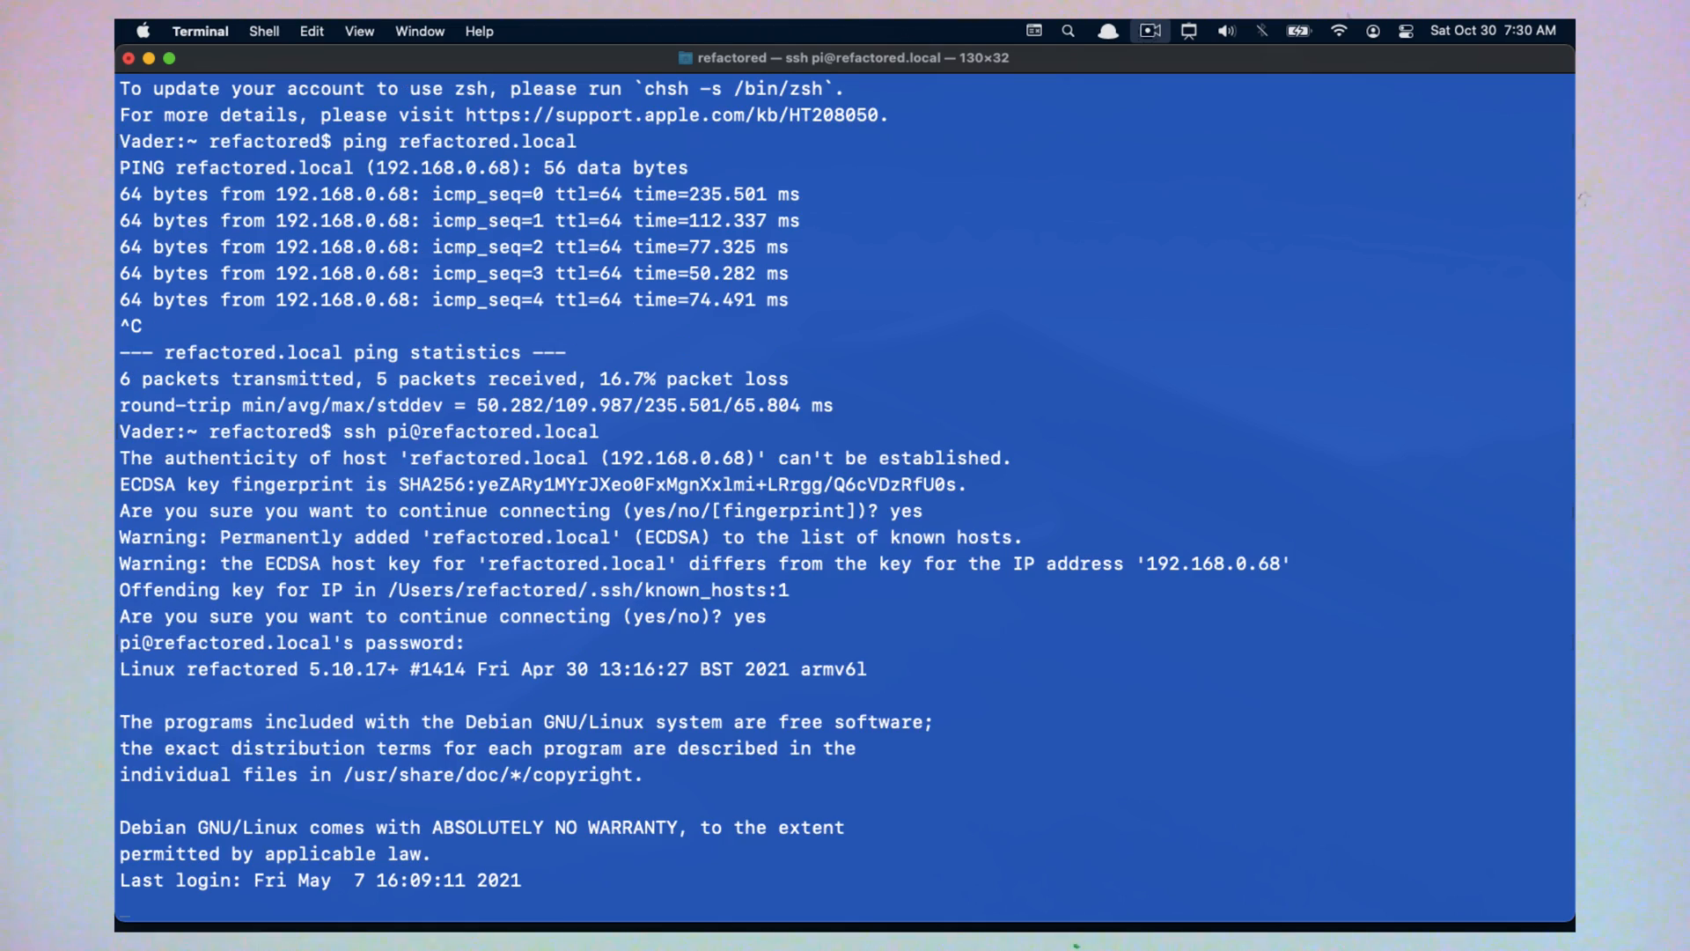
List the Pi's home directory contents with ls
text(ls)
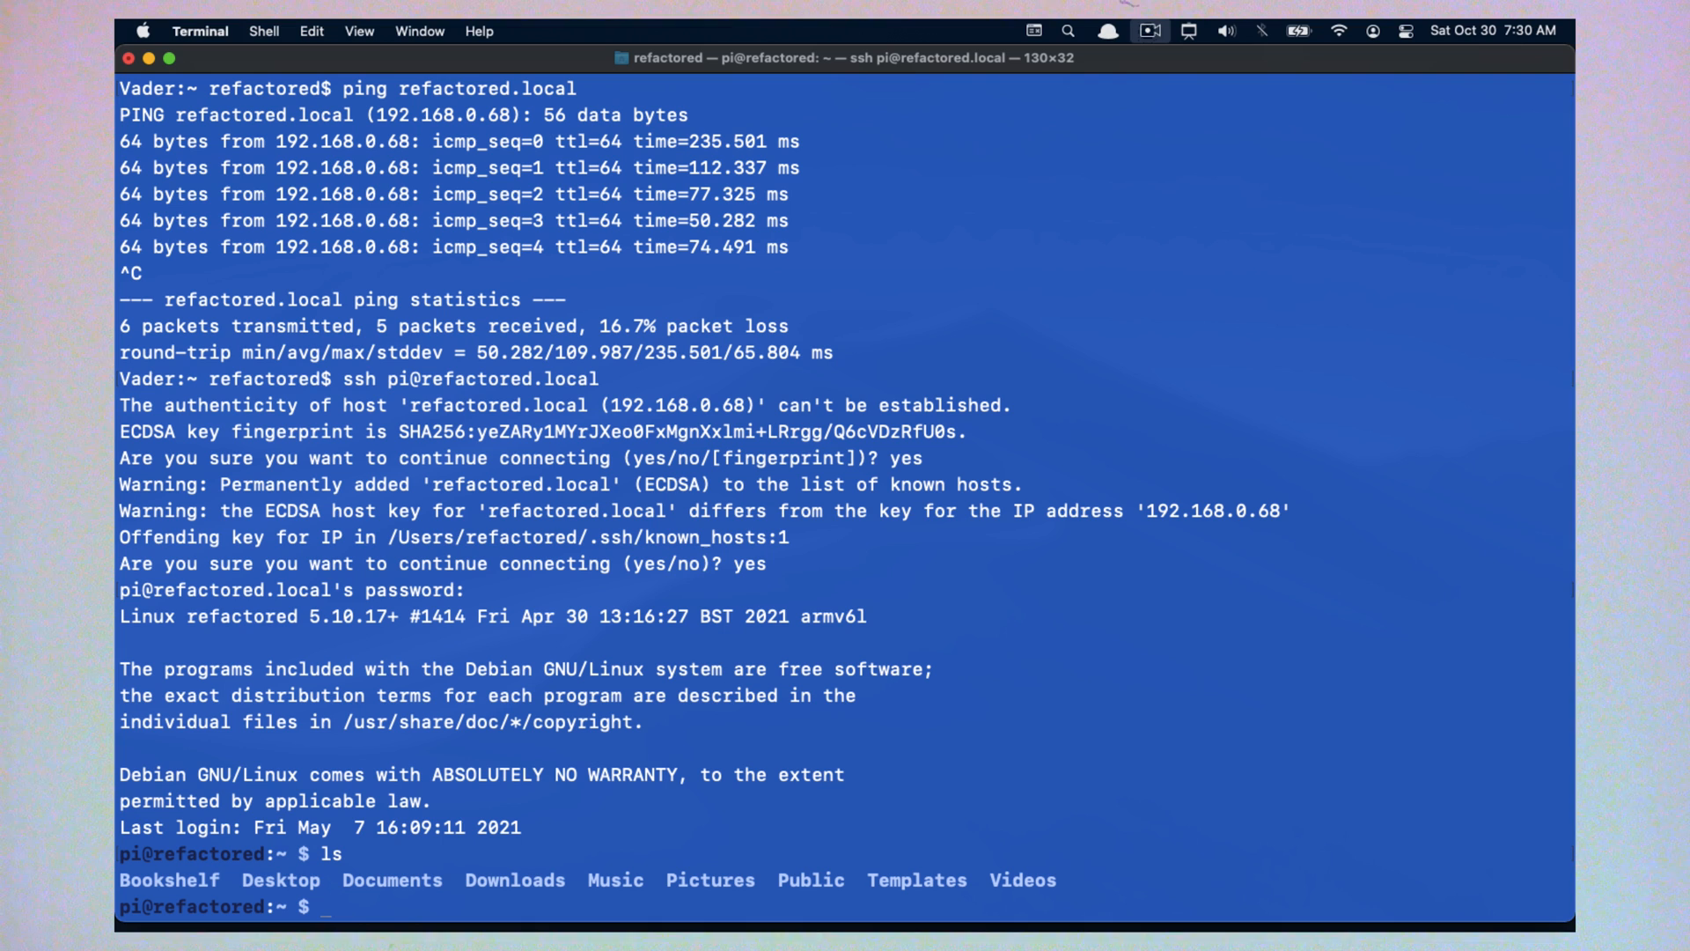